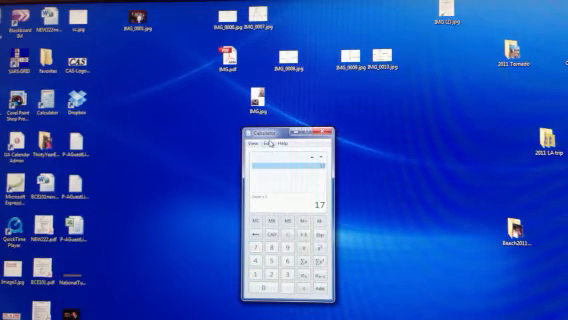
Reveal the Edit menu's Copy and Paste commands for the displayed value 17
{"action": "left_click", "coordinate": [264, 152]}
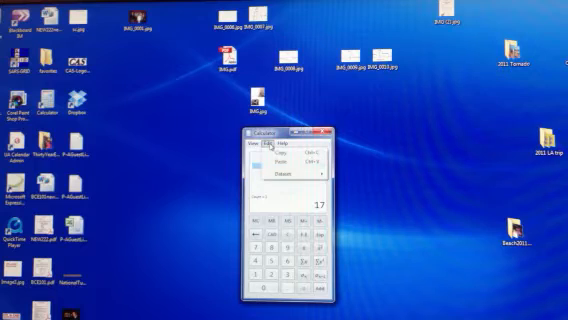